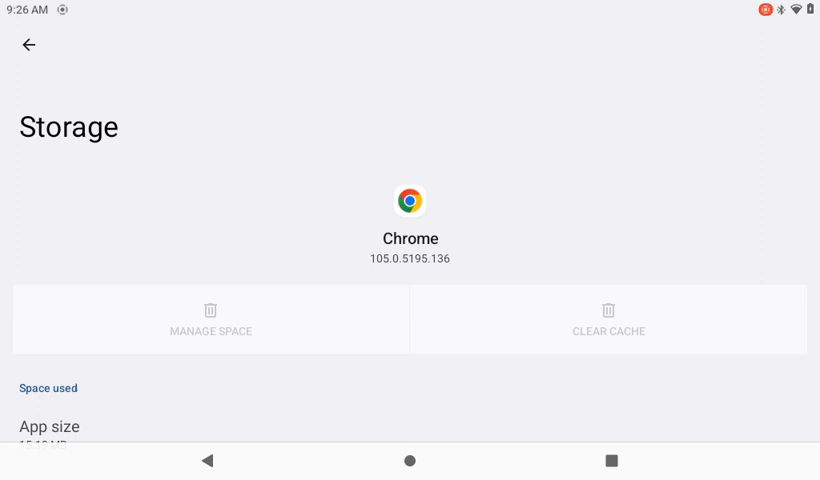
Step: Back out of Chrome's Storage and App info to the All apps list and scroll to the Google apps
click(28, 46)
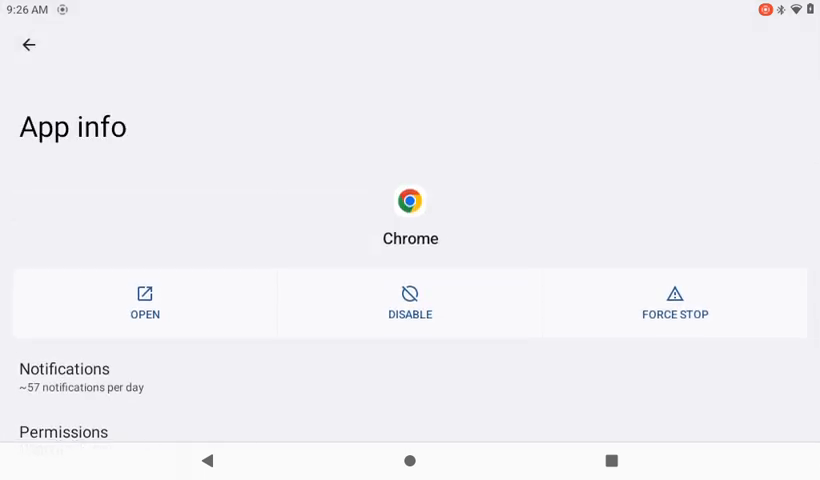
click(28, 44)
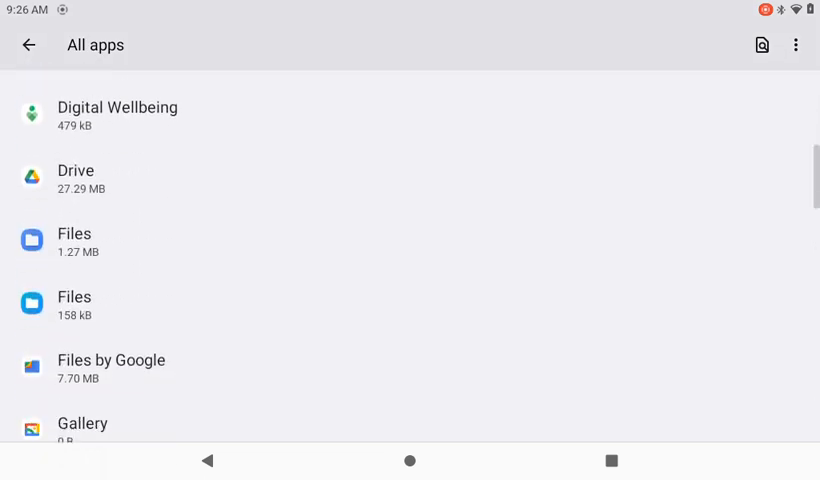
scroll(down, 3)
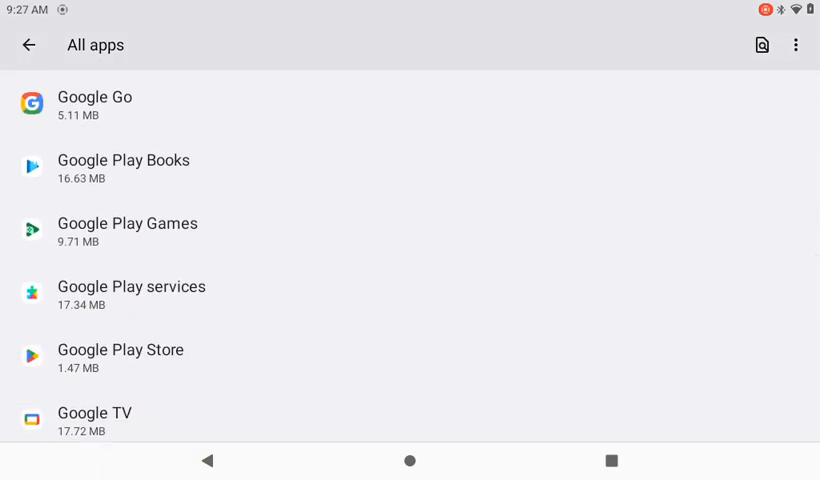
Step: Uninstall Google Play Store's updates via the overflow menu, confirm OK, and return to All apps showing 1.12 MB
click(120, 358)
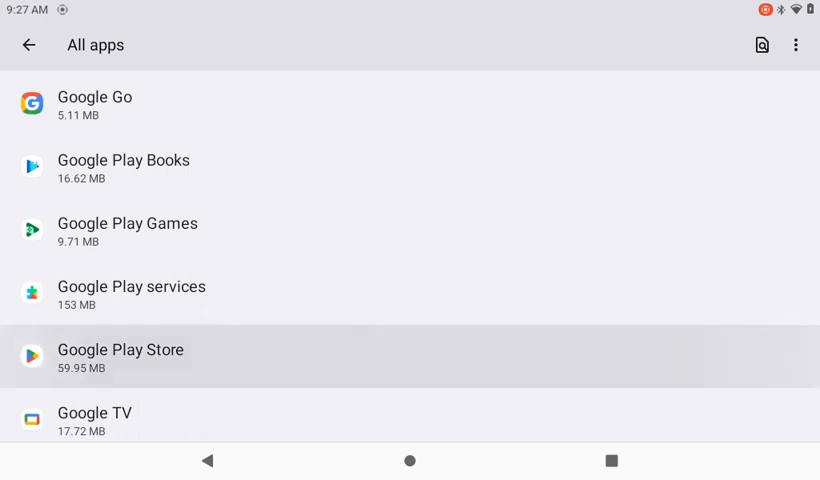
click(120, 358)
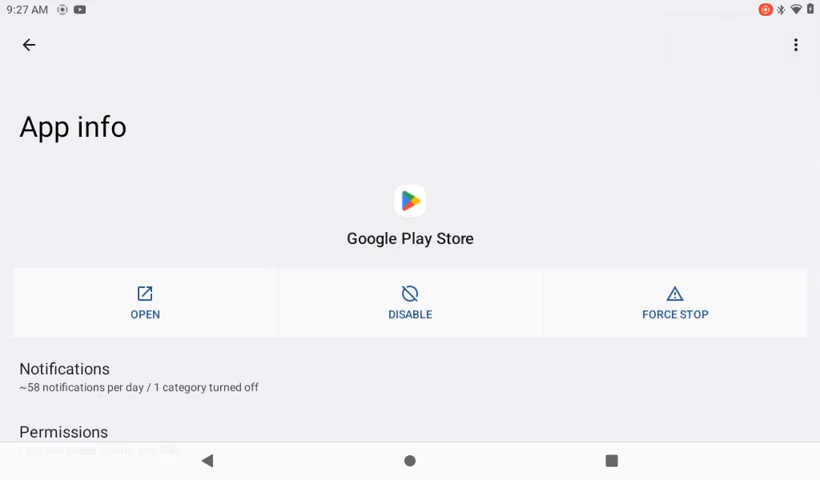
click(408, 304)
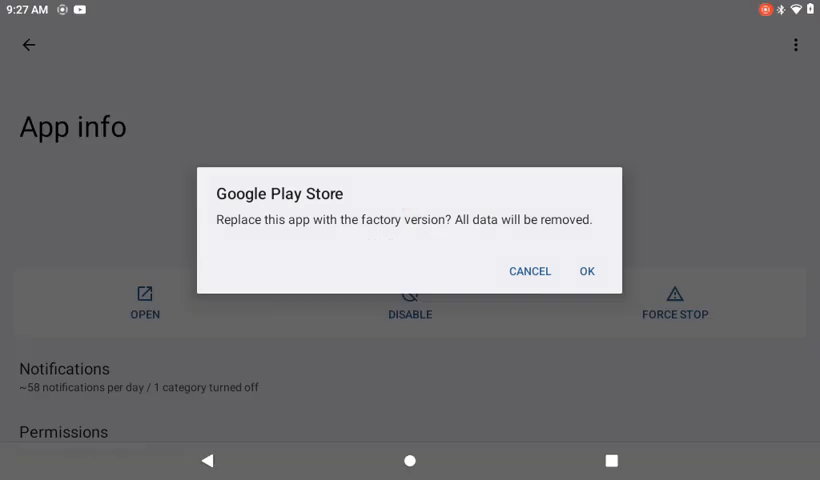
click(586, 272)
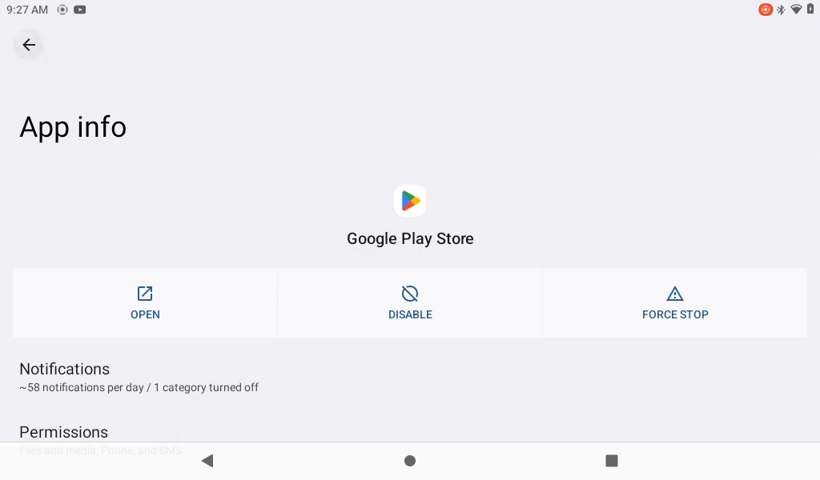
click(24, 44)
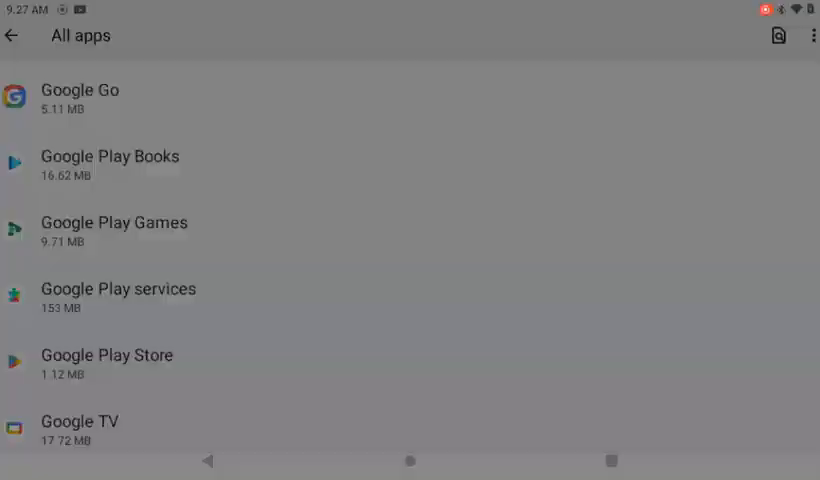
Step: Uninstall Google Play services' updates from its three-dot menu and confirm, leaving it at 555 kB
click(118, 288)
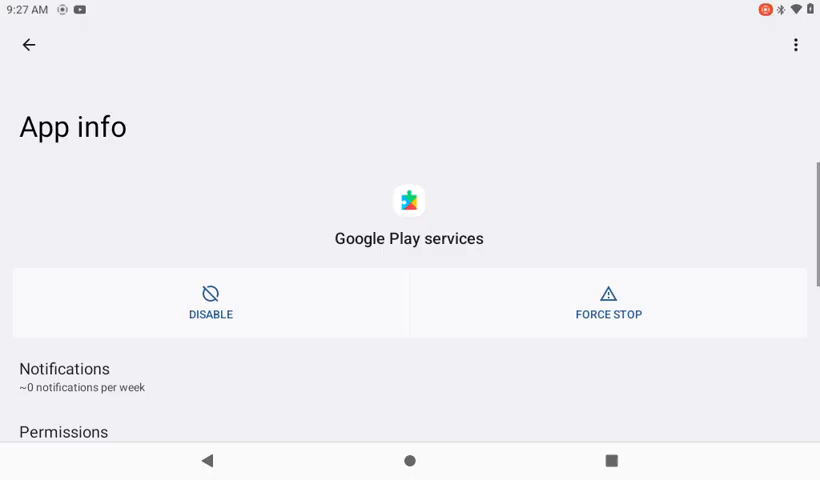
click(796, 44)
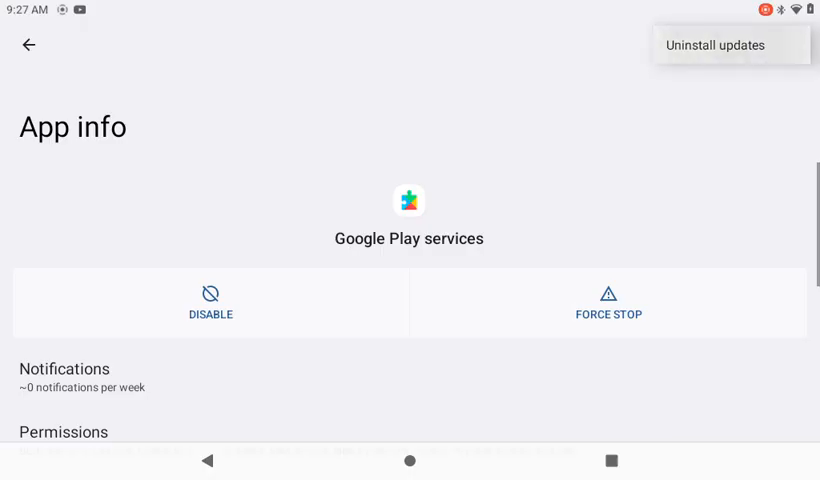
click(714, 44)
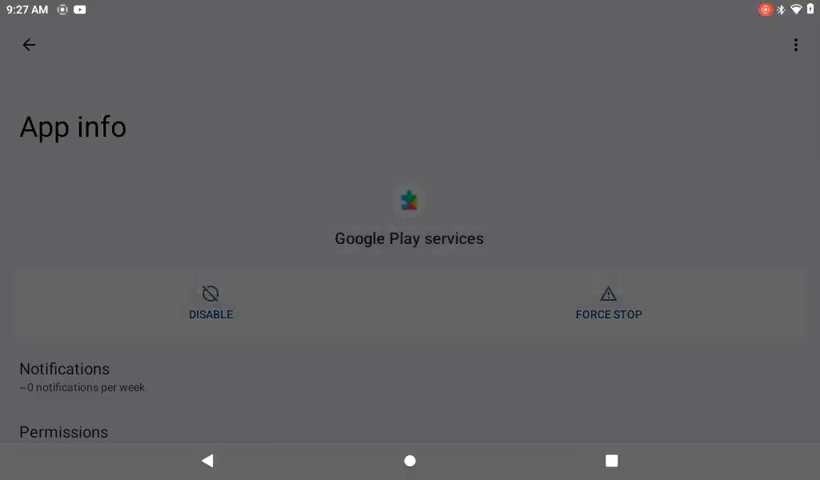
click(796, 44)
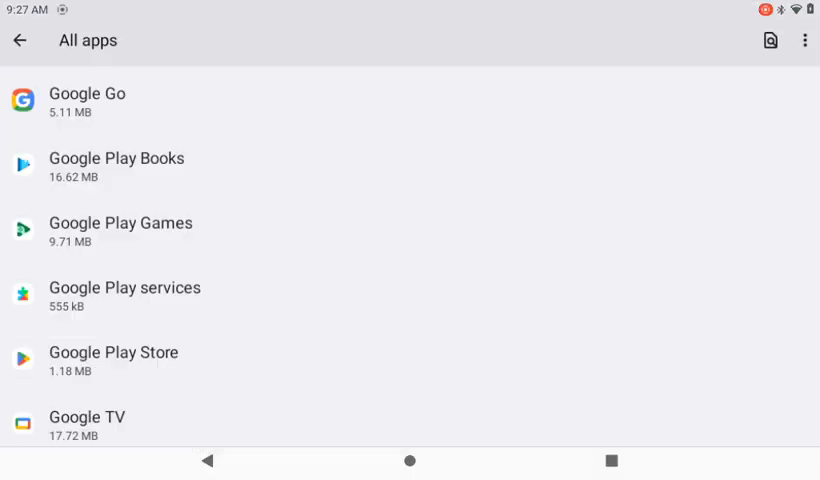
Step: Scroll back to Chrome and revisit its app info and Storage & cache page
scroll(down, 3)
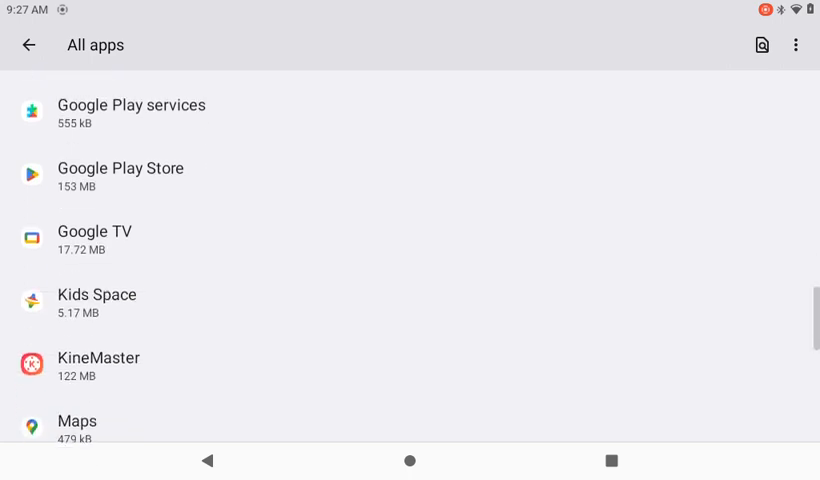
scroll(up, 3)
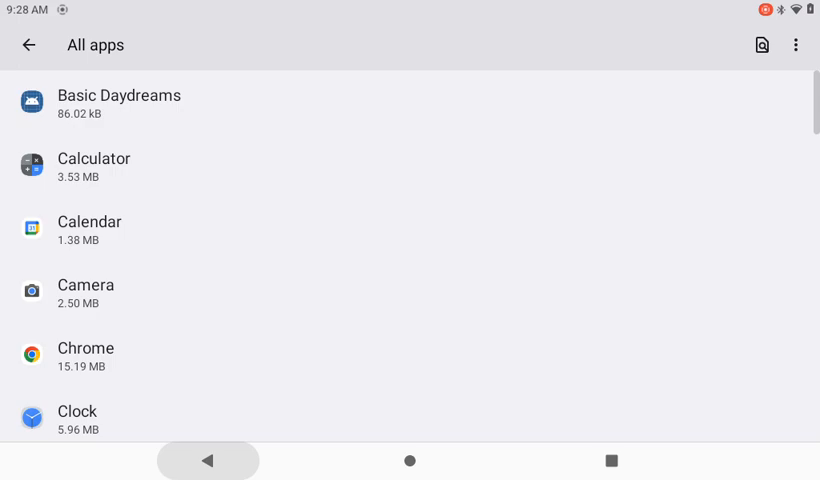
click(76, 412)
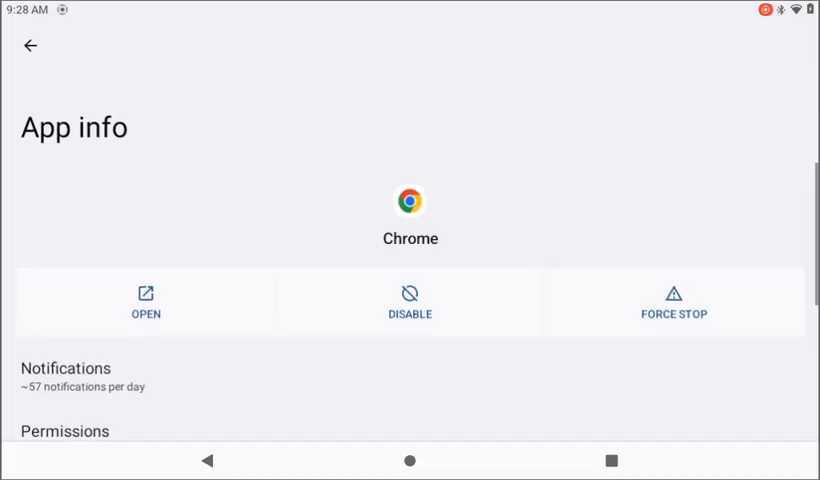
scroll(up, 3)
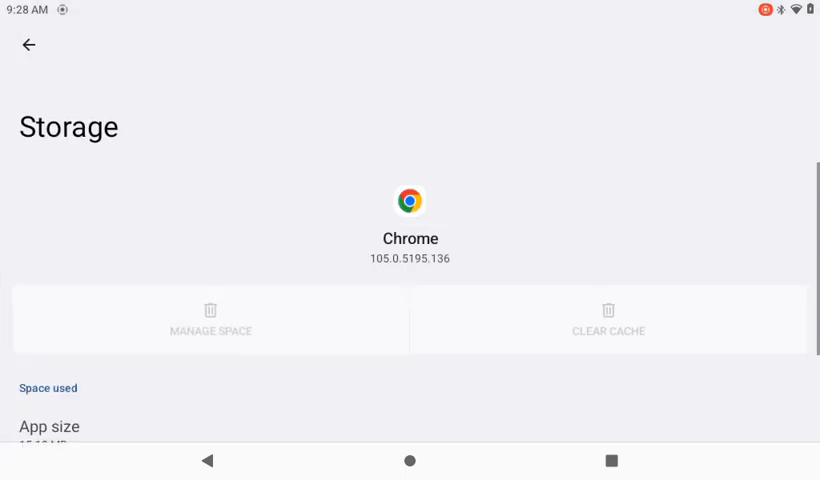
Step: Switch to the YouTube app from the Recents screen
click(408, 460)
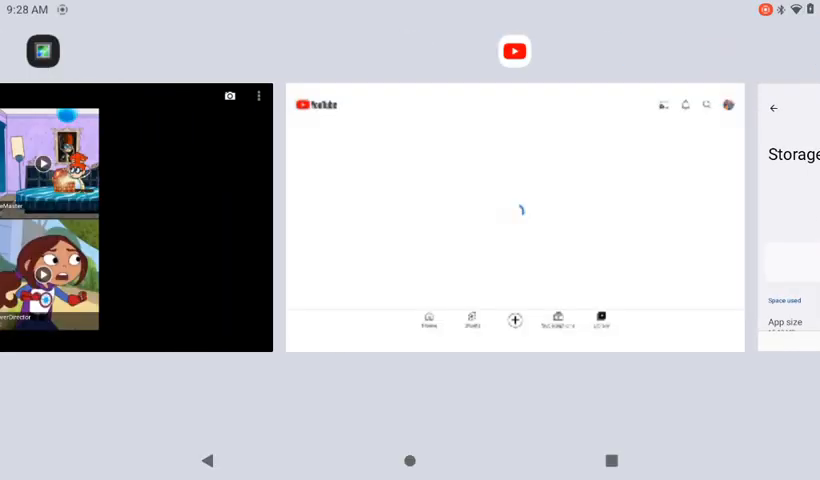
click(512, 52)
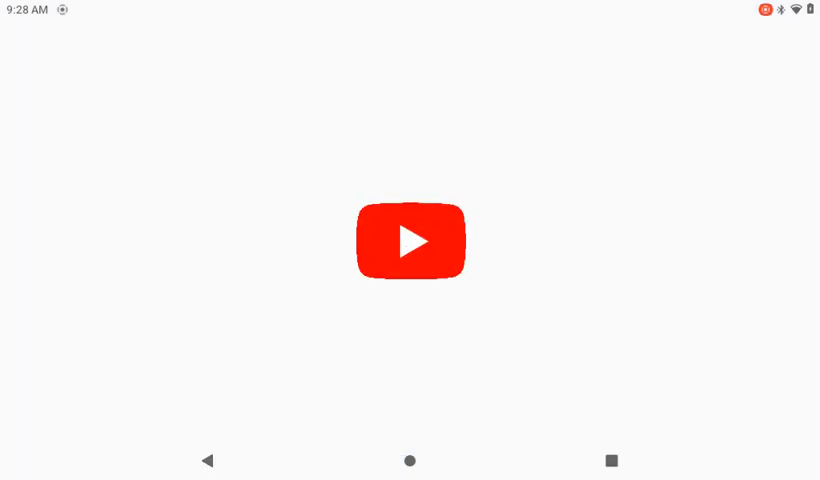